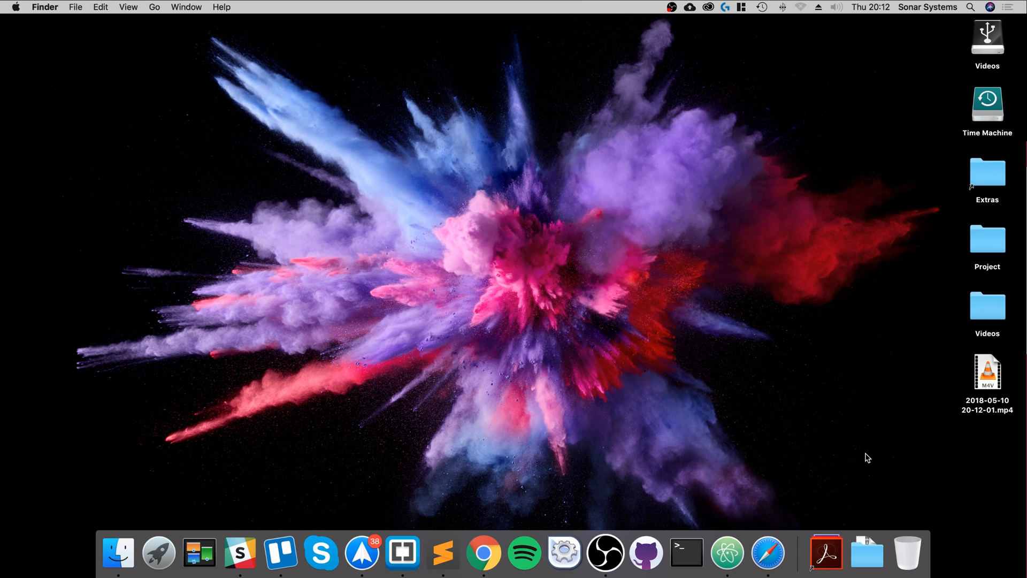
{"action": "mouse_move", "coordinate": [290, 194]}
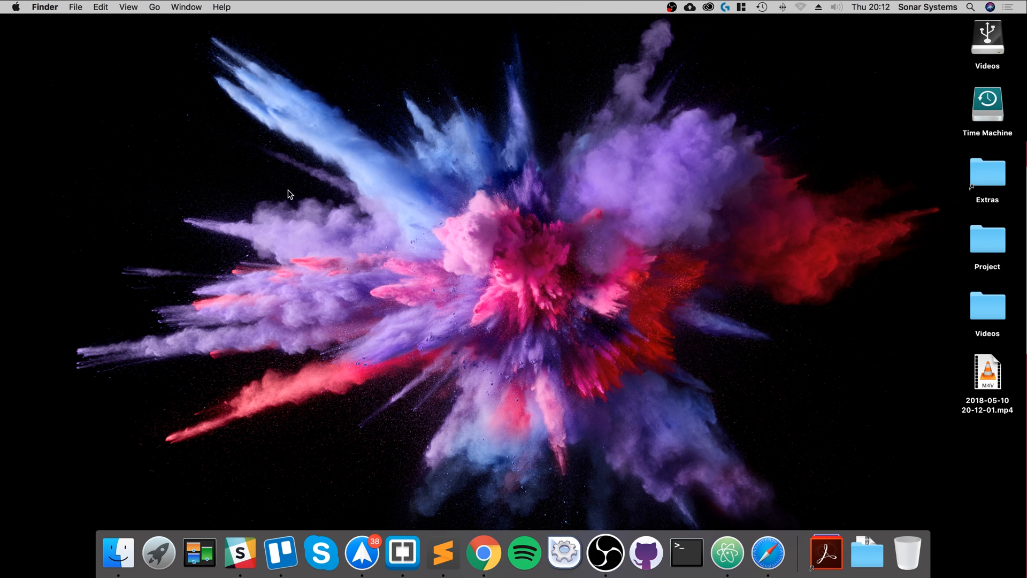
Show the Dock context menu for Google Chrome with its window options
{"action": "right_click", "coordinate": [484, 552]}
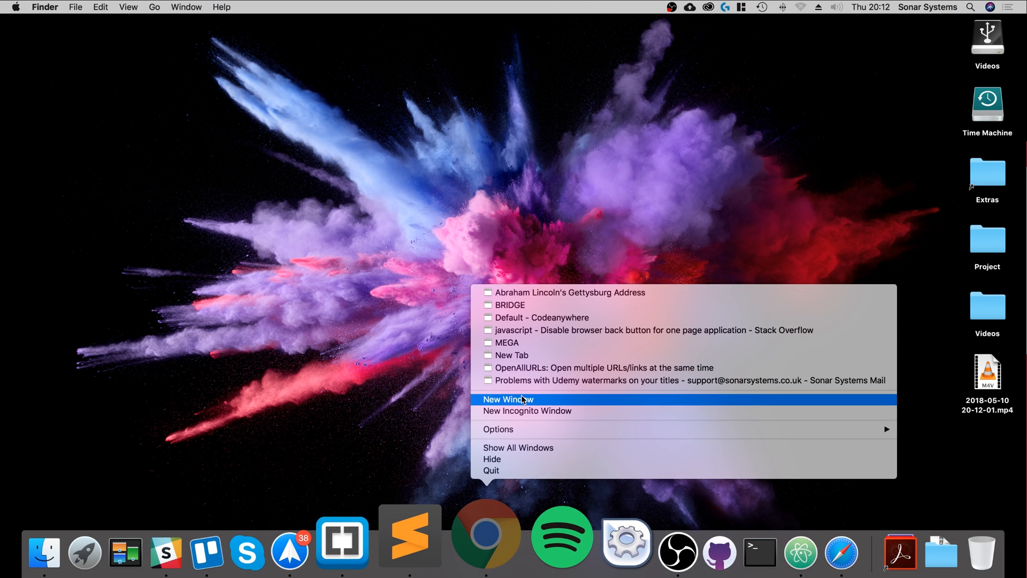
Open a new Chrome window and load the python.org website
{"action": "left_click", "coordinate": [509, 399]}
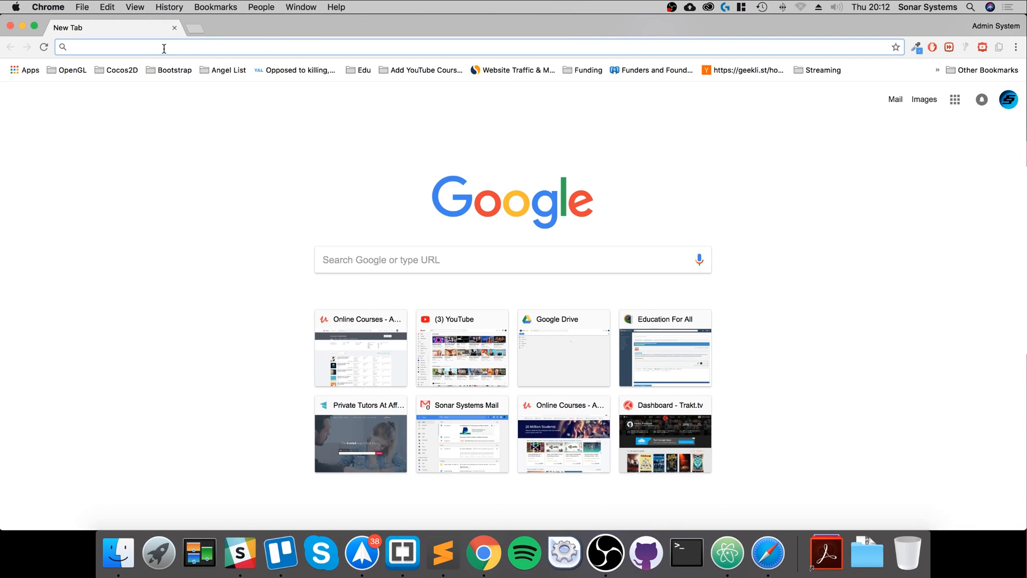
{"action": "type", "text": "paypal.com"}
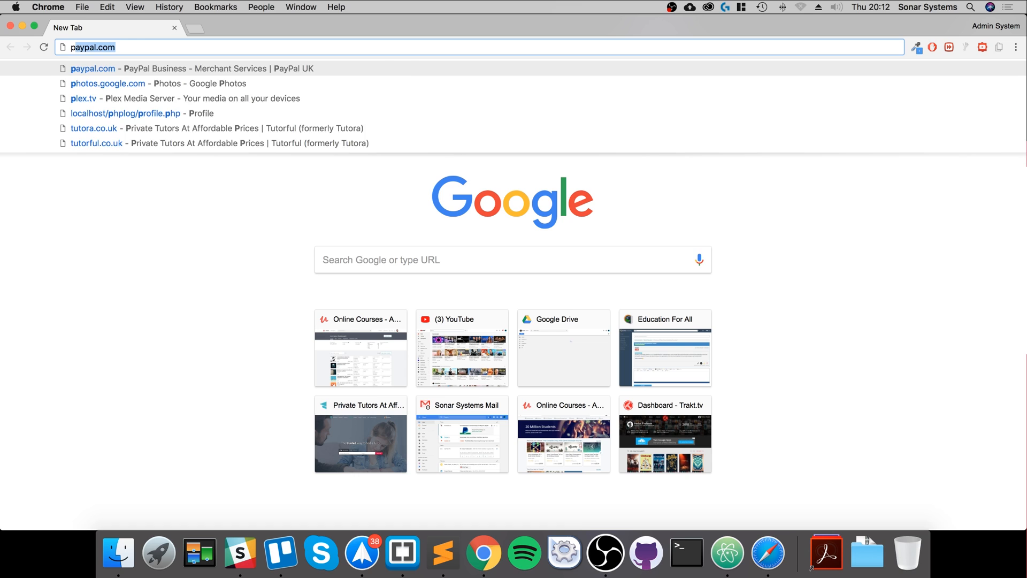
{"action": "key", "text": "Return"}
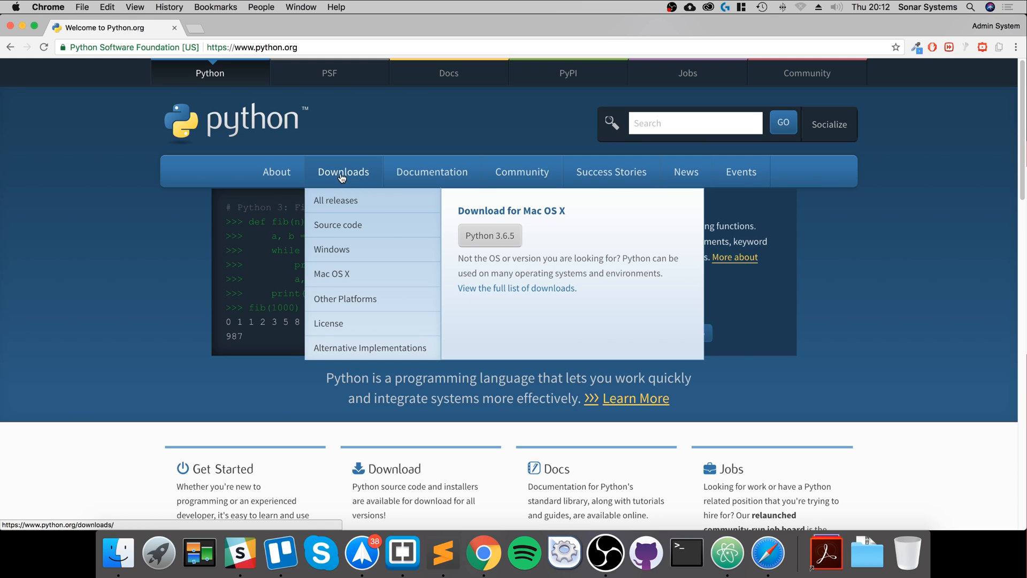
{"action": "mouse_move", "coordinate": [388, 207]}
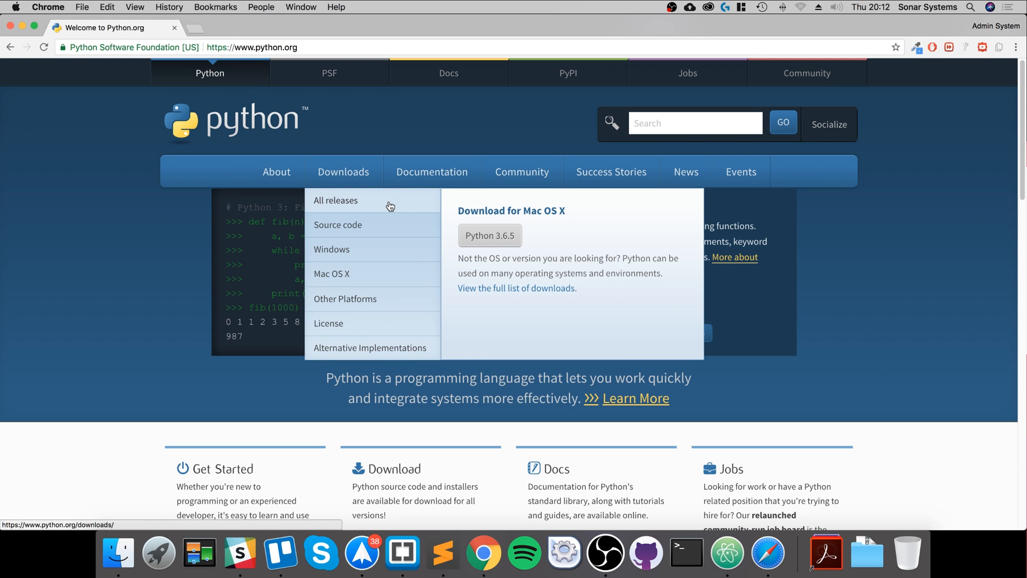
Open the Python Releases for Mac OS X page and browse the listed versions
{"action": "left_click", "coordinate": [331, 274]}
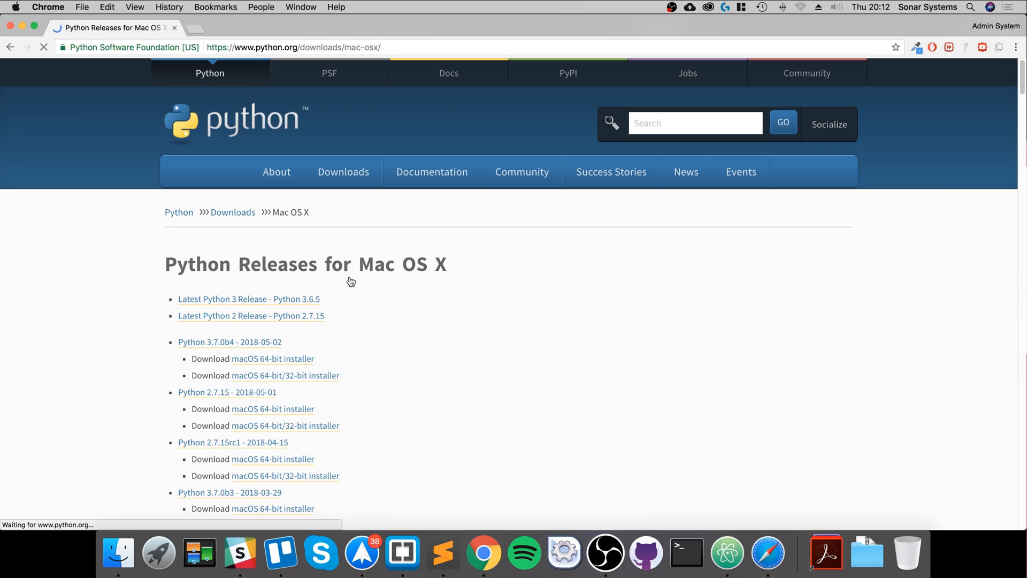
{"action": "scroll", "scroll_direction": "down", "scroll_amount": 3}
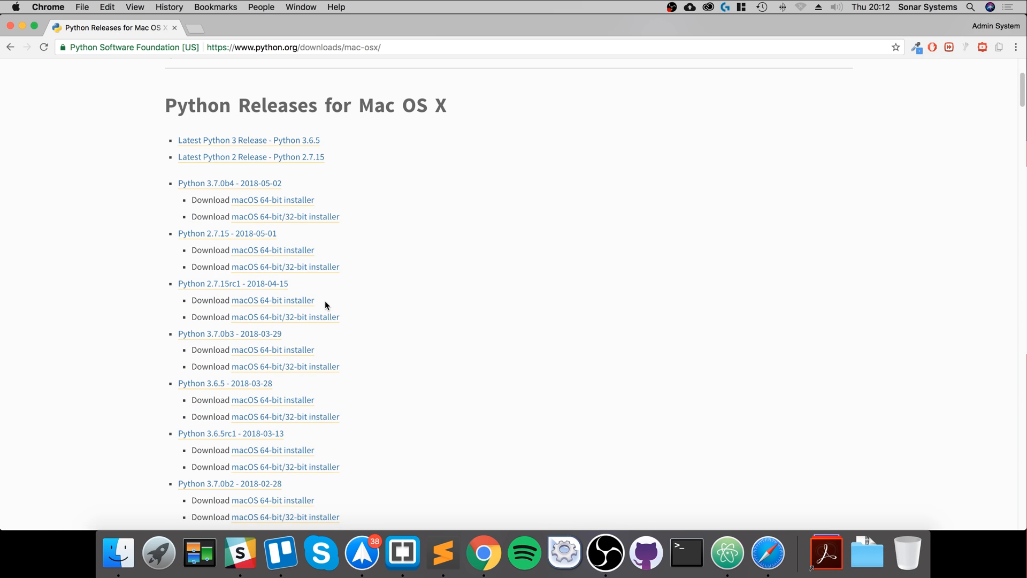
{"action": "mouse_move", "coordinate": [248, 140]}
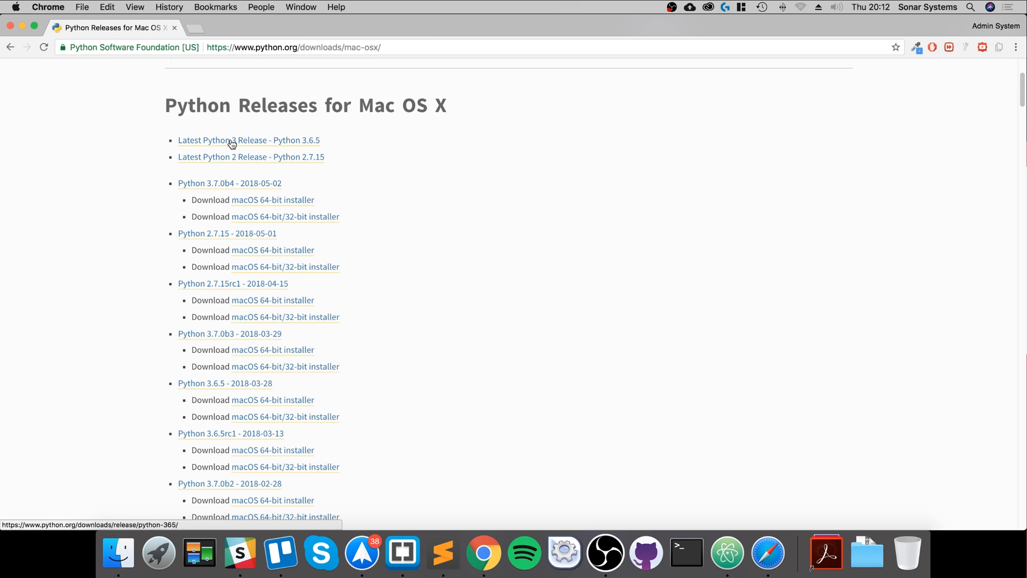
{"action": "mouse_move", "coordinate": [230, 184]}
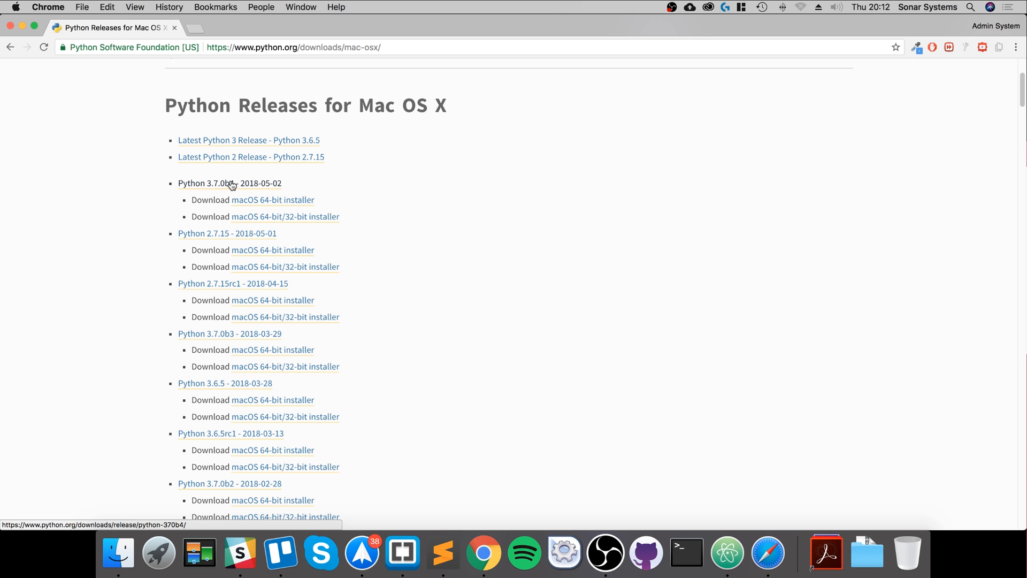
{"action": "scroll", "scroll_direction": "down", "scroll_amount": 3}
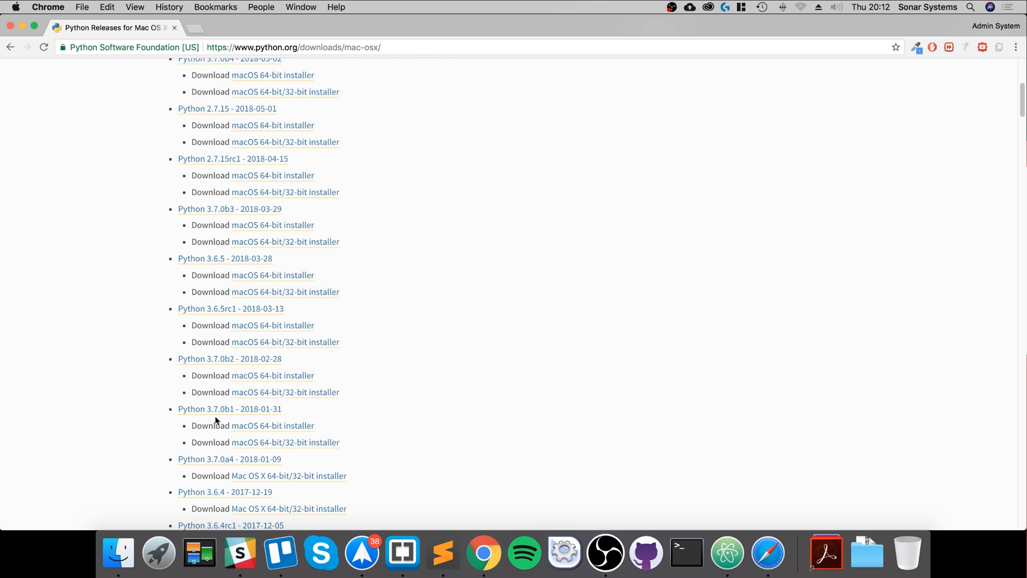
{"action": "scroll", "scroll_direction": "up", "scroll_amount": 3}
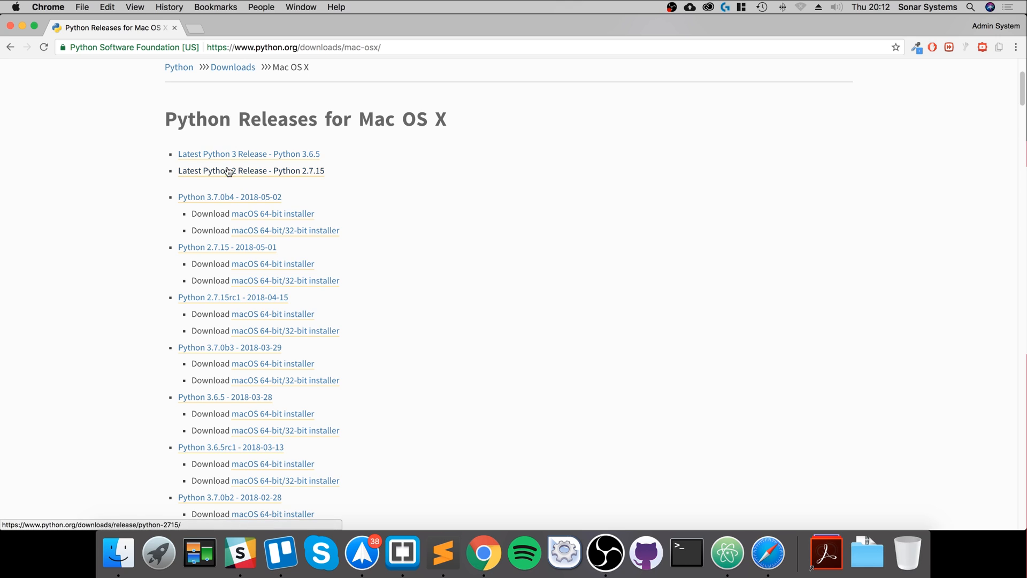
{"action": "mouse_move", "coordinate": [230, 347]}
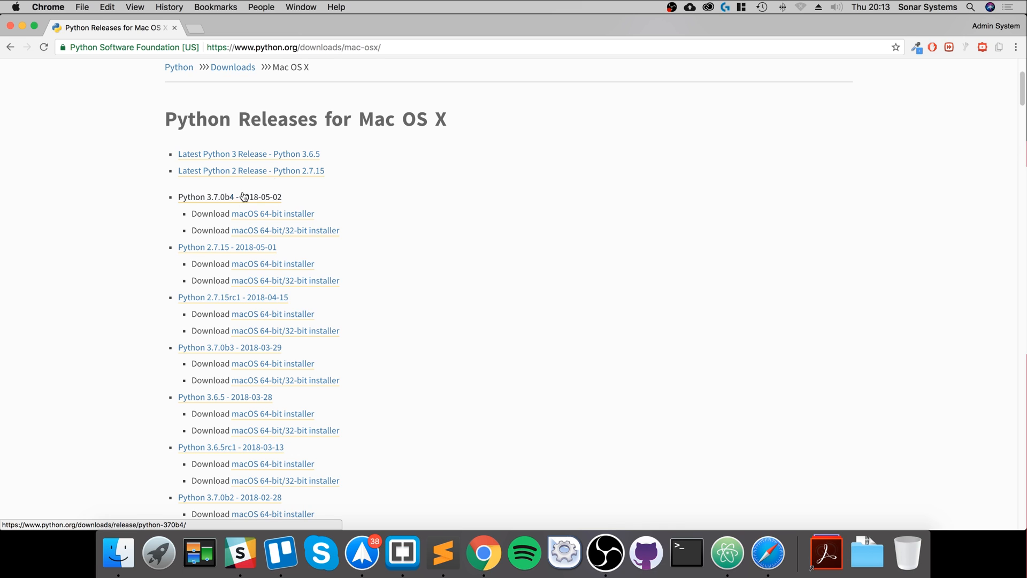
{"action": "mouse_move", "coordinate": [251, 170]}
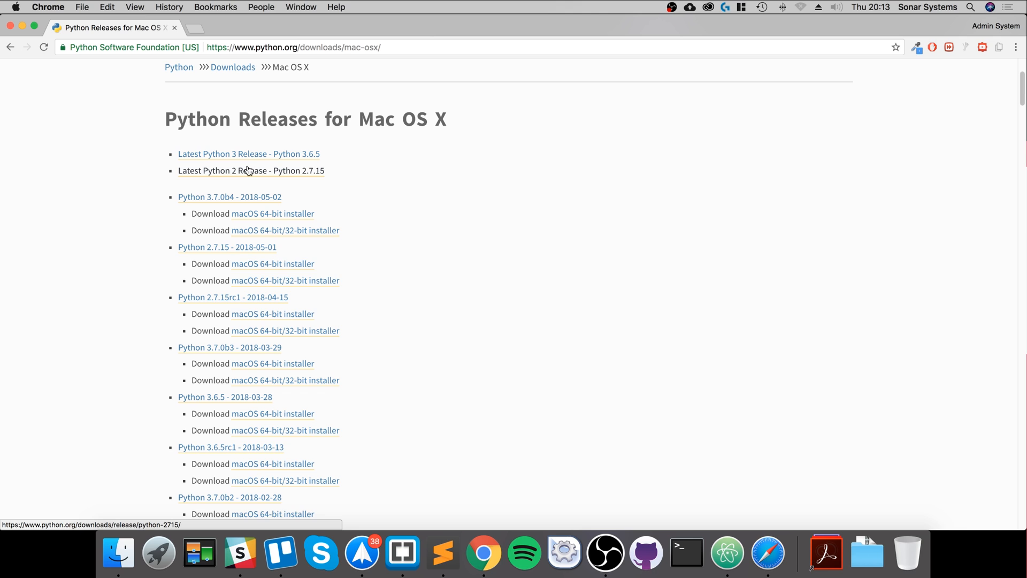
{"action": "mouse_move", "coordinate": [228, 157]}
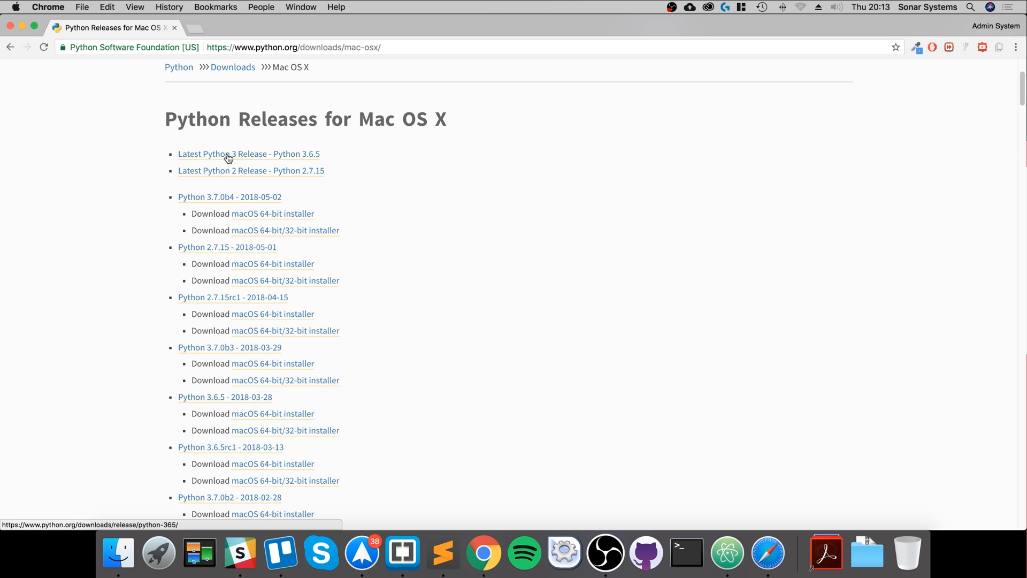
Open the Python 3.6.5 release page and download the macOS 64-bit installer
{"action": "left_click", "coordinate": [249, 154]}
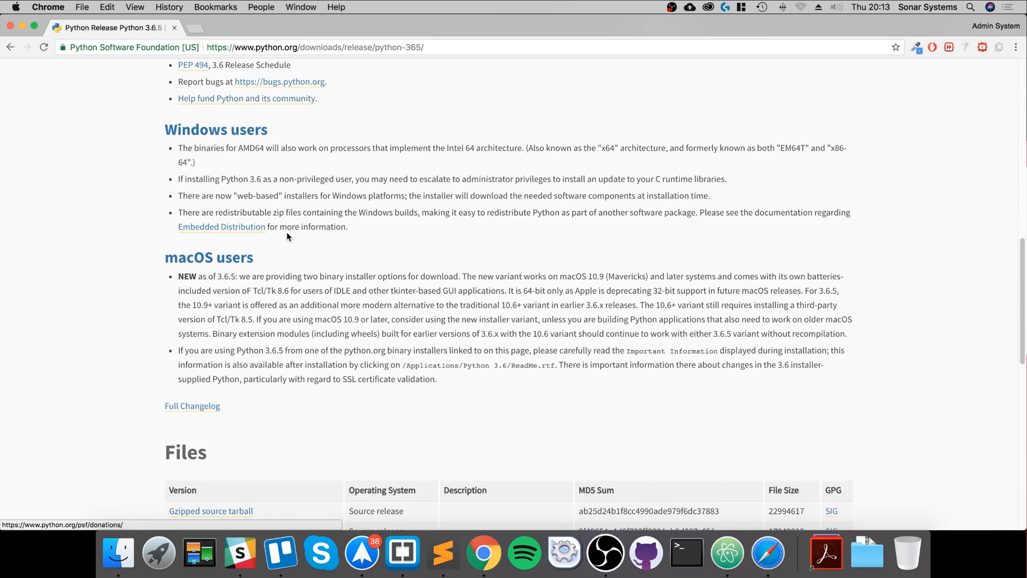
{"action": "scroll", "scroll_direction": "down", "scroll_amount": 3}
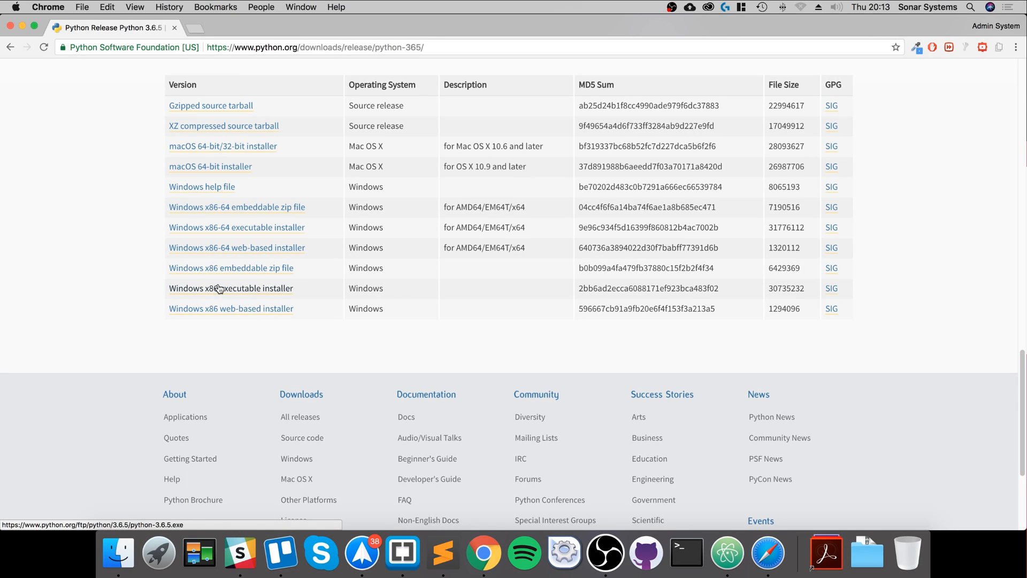
{"action": "scroll", "scroll_direction": "up", "scroll_amount": 3}
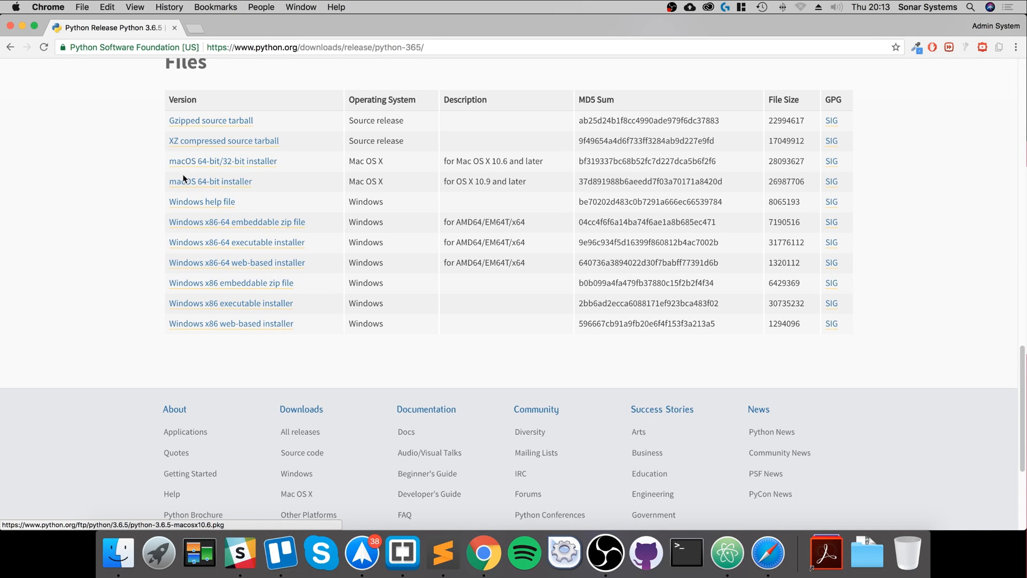
{"action": "mouse_move", "coordinate": [184, 172]}
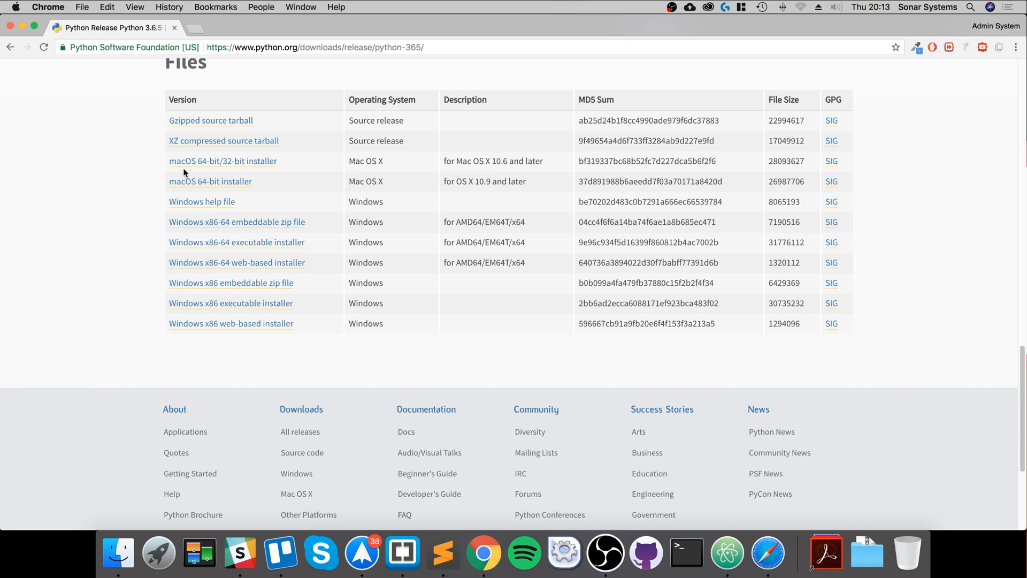
{"action": "mouse_move", "coordinate": [215, 172]}
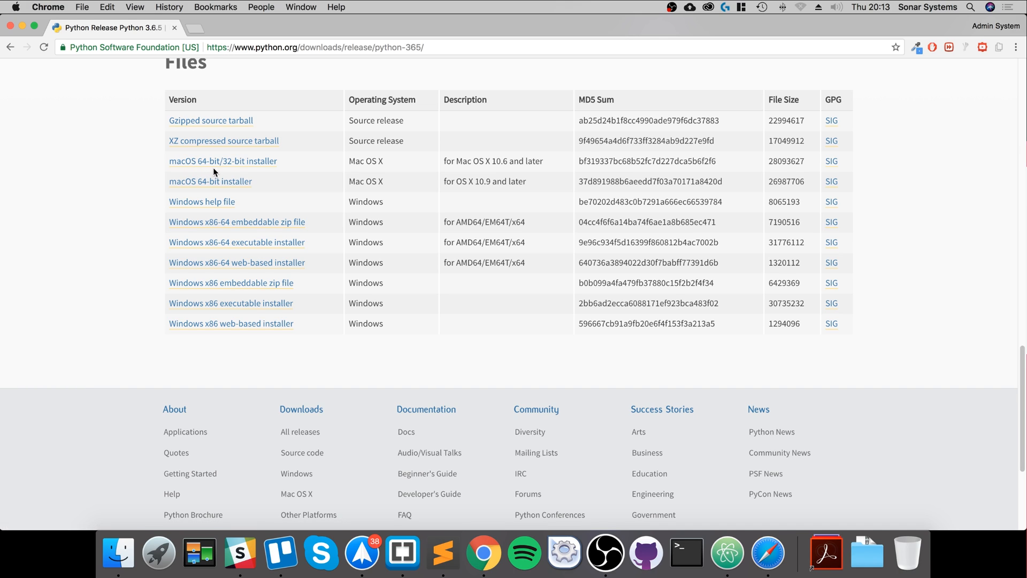
{"action": "mouse_move", "coordinate": [222, 161]}
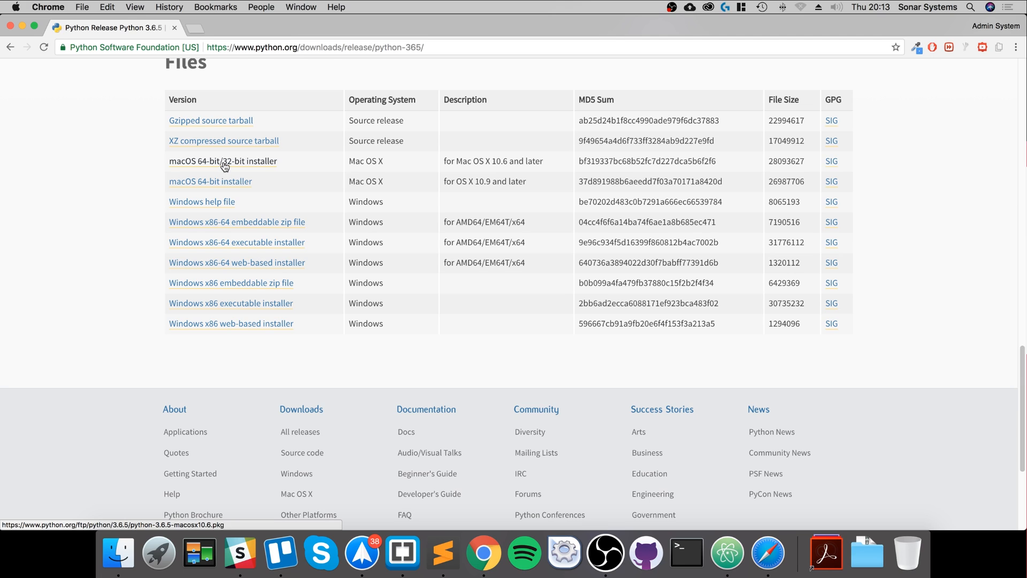
{"action": "mouse_move", "coordinate": [220, 186]}
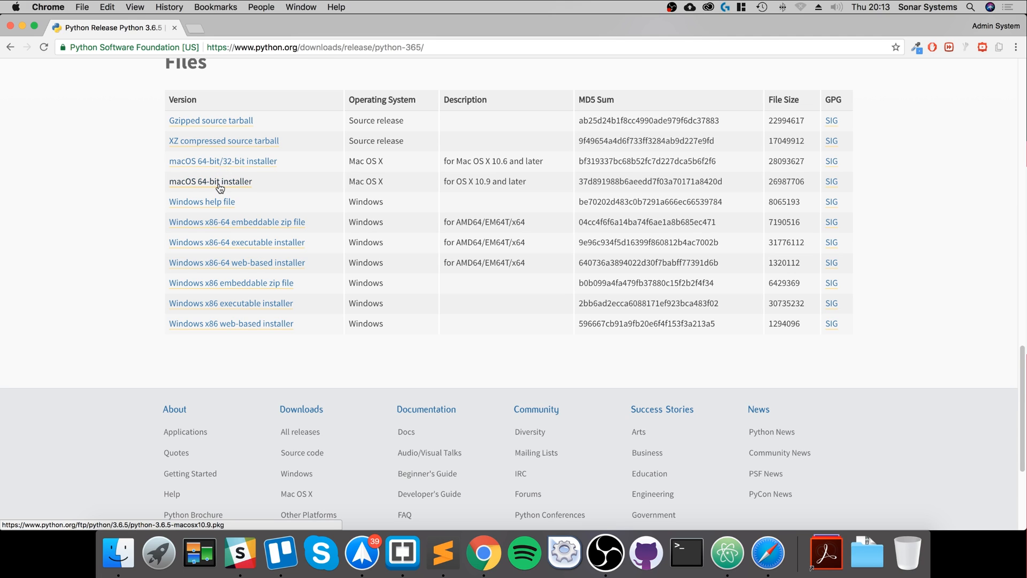
{"action": "left_click", "coordinate": [210, 181]}
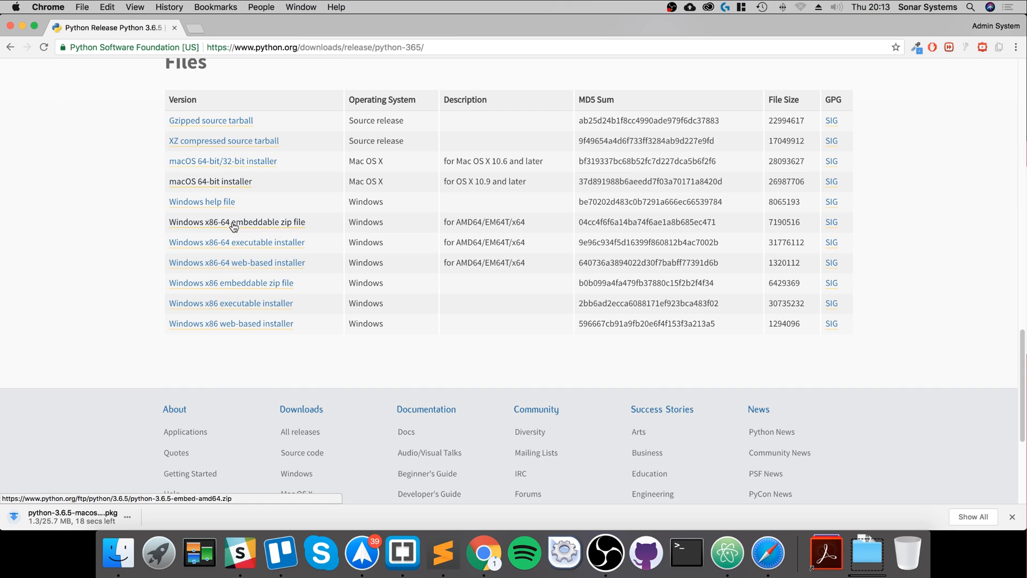
{"action": "mouse_move", "coordinate": [97, 448]}
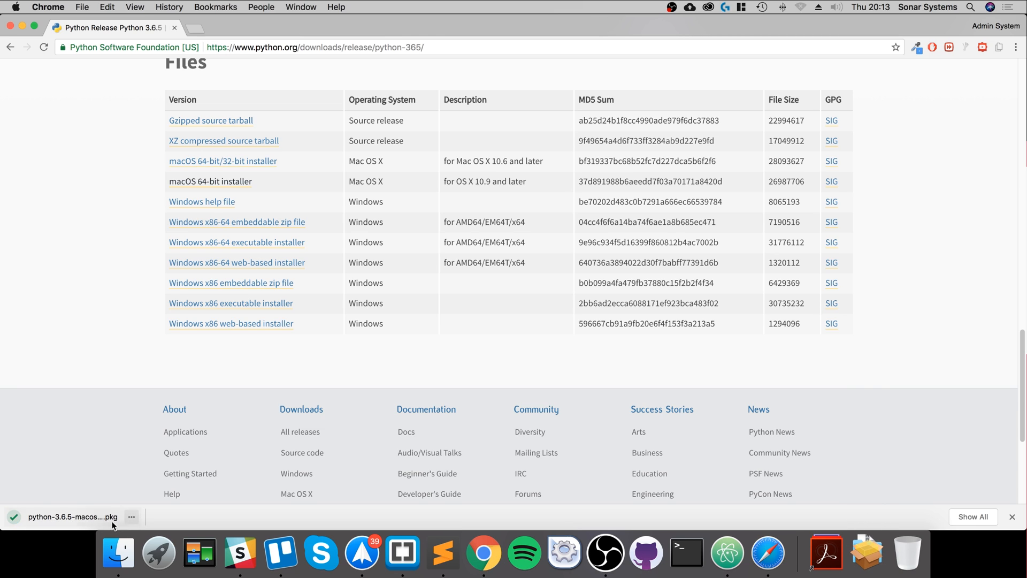
Run the Python 3.6.5 .pkg installer, accept the license and authorise with the password
{"action": "left_click", "coordinate": [72, 516]}
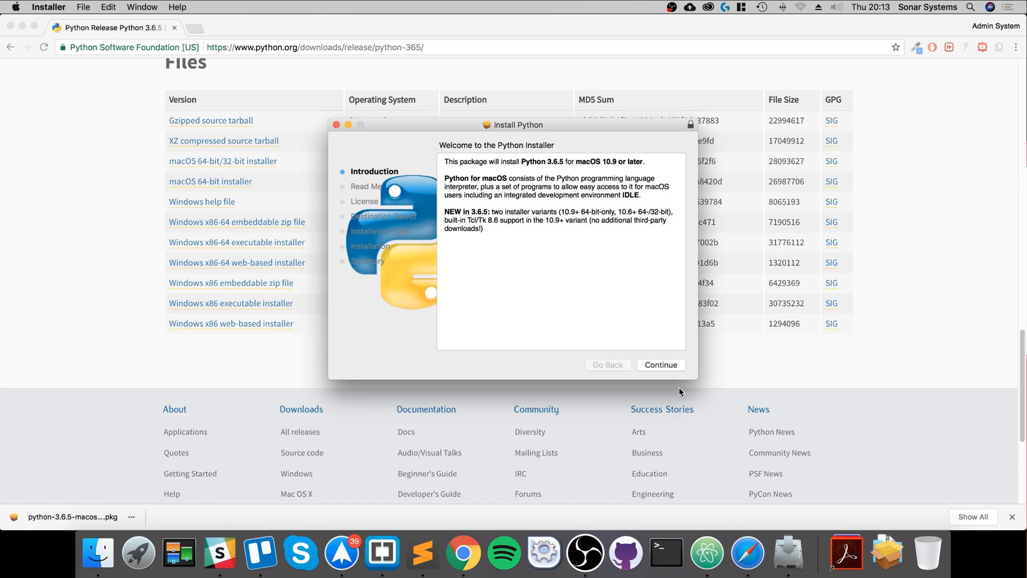
{"action": "left_click", "coordinate": [660, 364]}
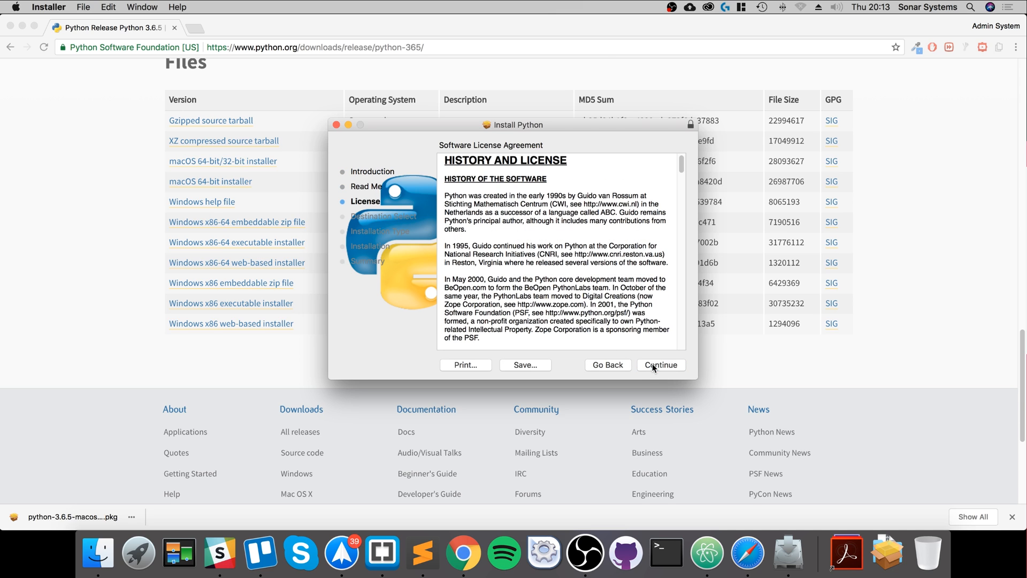
{"action": "left_click", "coordinate": [659, 365]}
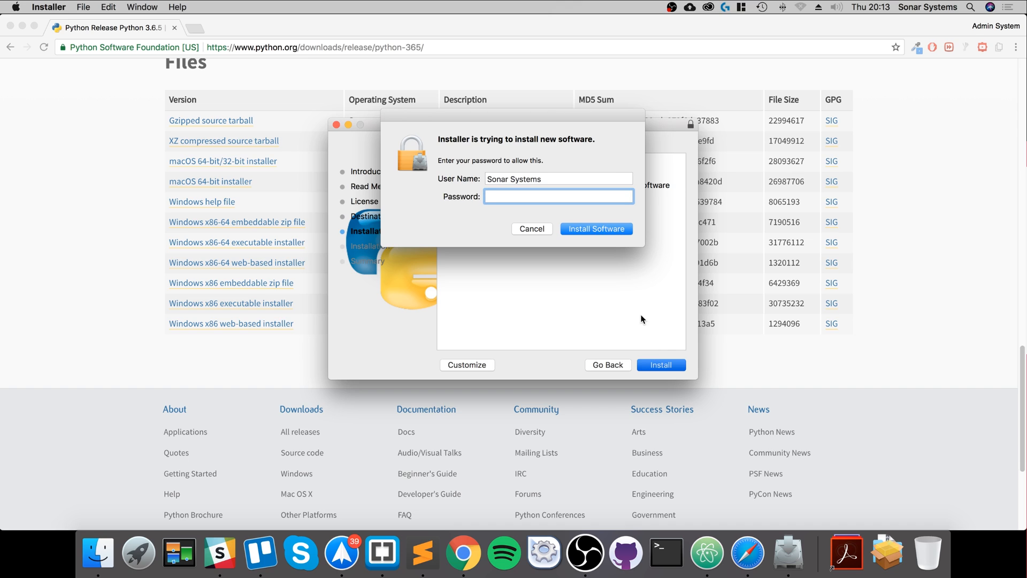
{"action": "type", "text": "password"}
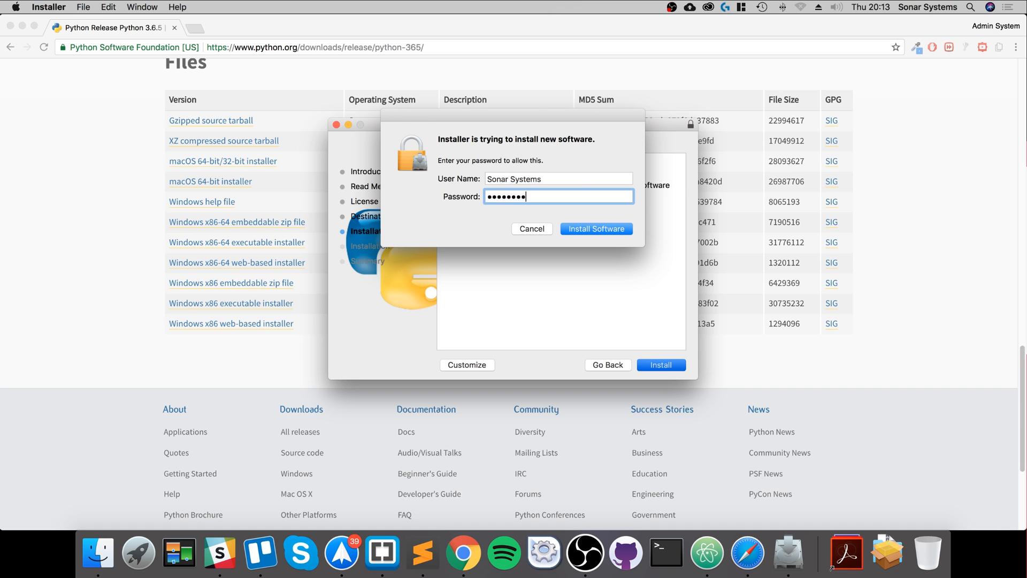
{"action": "left_click", "coordinate": [595, 228]}
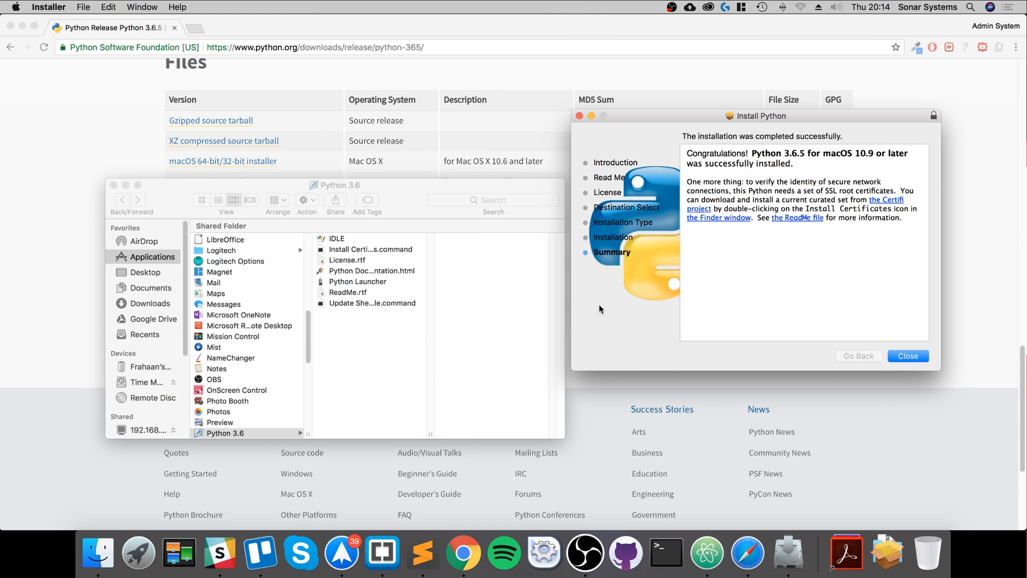
Close the installer and select IDLE in Applications' Python 3.6 folder
{"action": "left_click", "coordinate": [908, 356]}
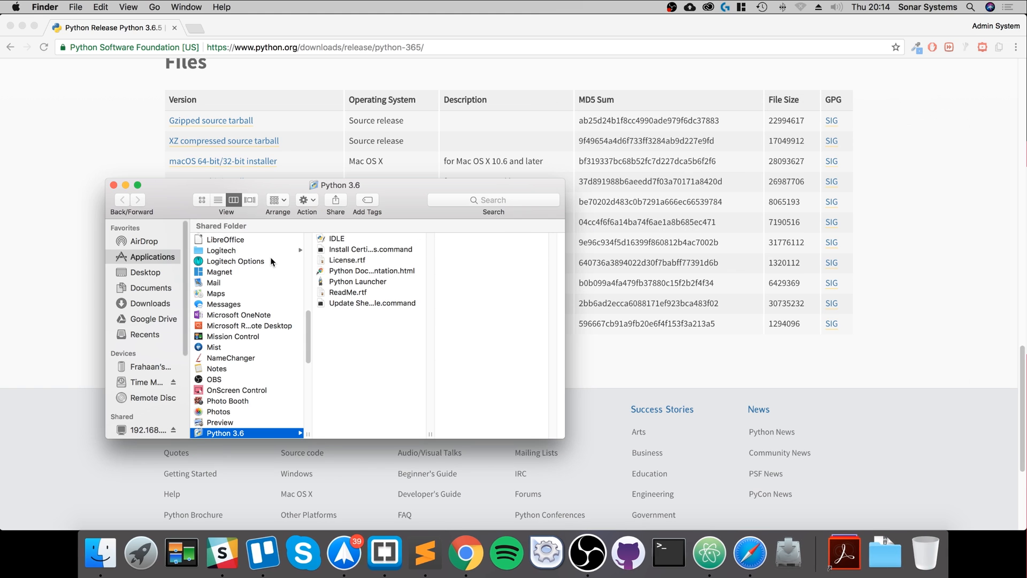
{"action": "left_click", "coordinate": [336, 238]}
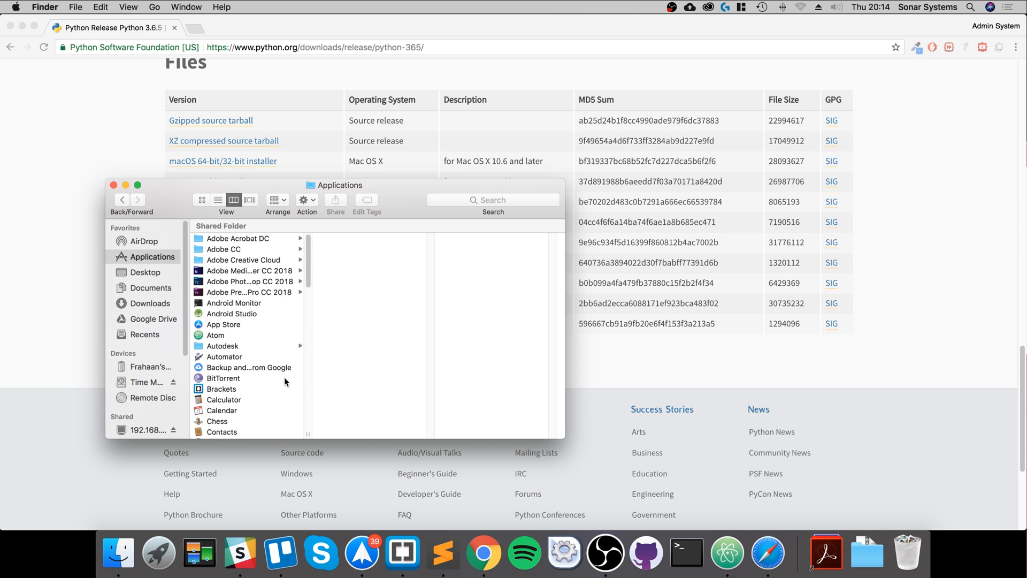
{"action": "scroll", "scroll_direction": "down", "scroll_amount": 3}
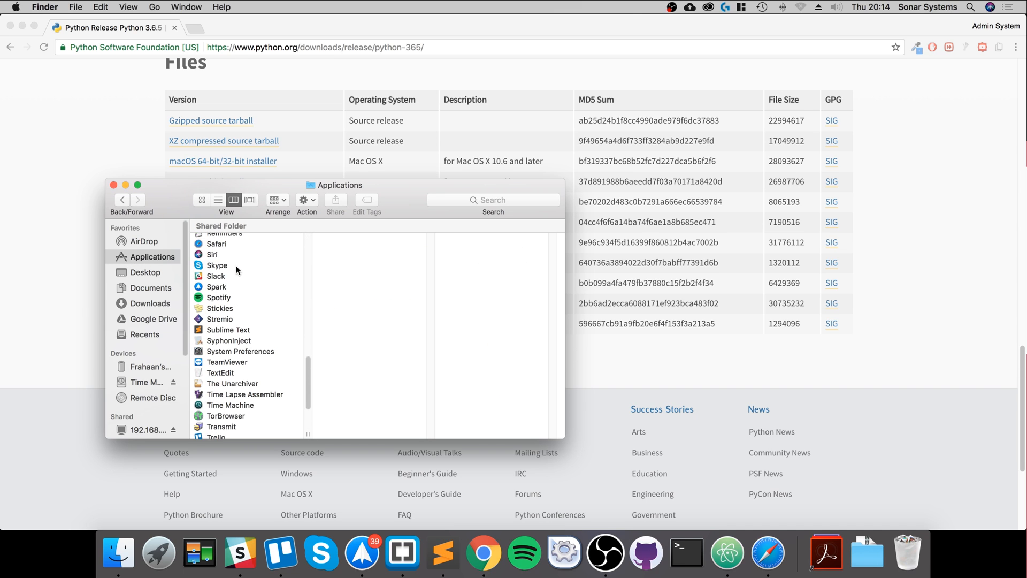
{"action": "left_click", "coordinate": [225, 248]}
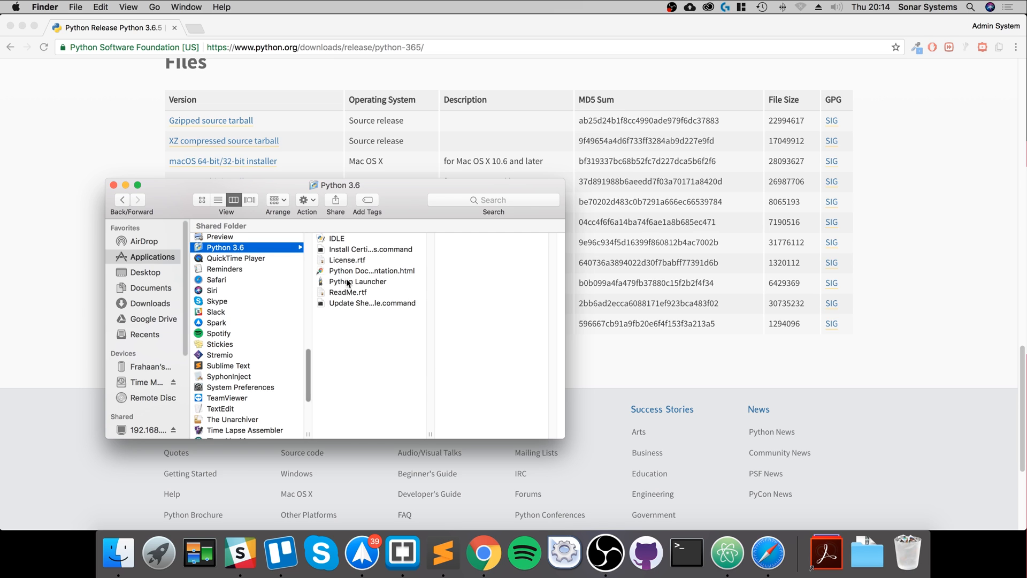
{"action": "left_click", "coordinate": [336, 238]}
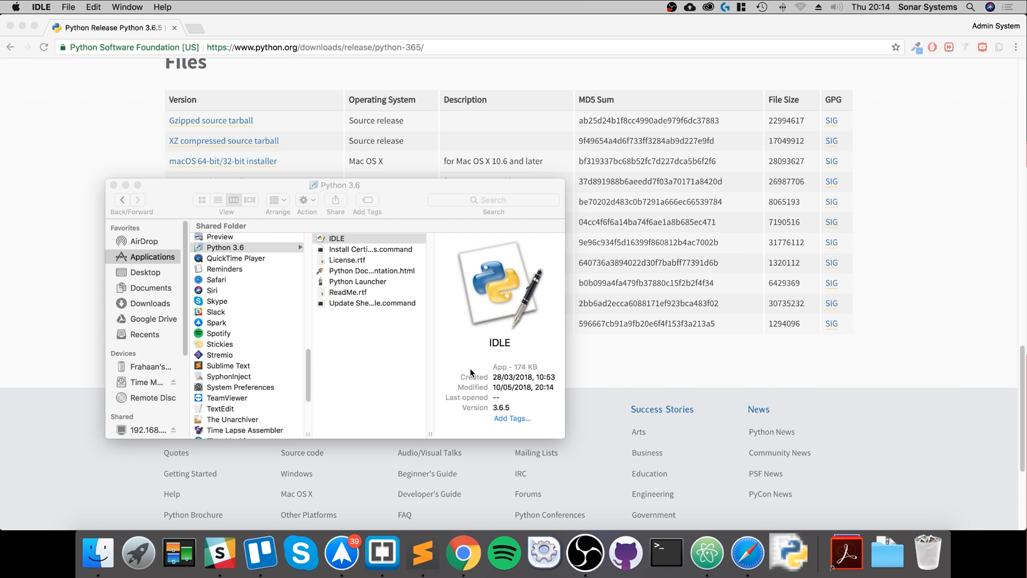
Launch IDLE 3.6.5 and create a new untitled script file
{"action": "double_click", "coordinate": [336, 237]}
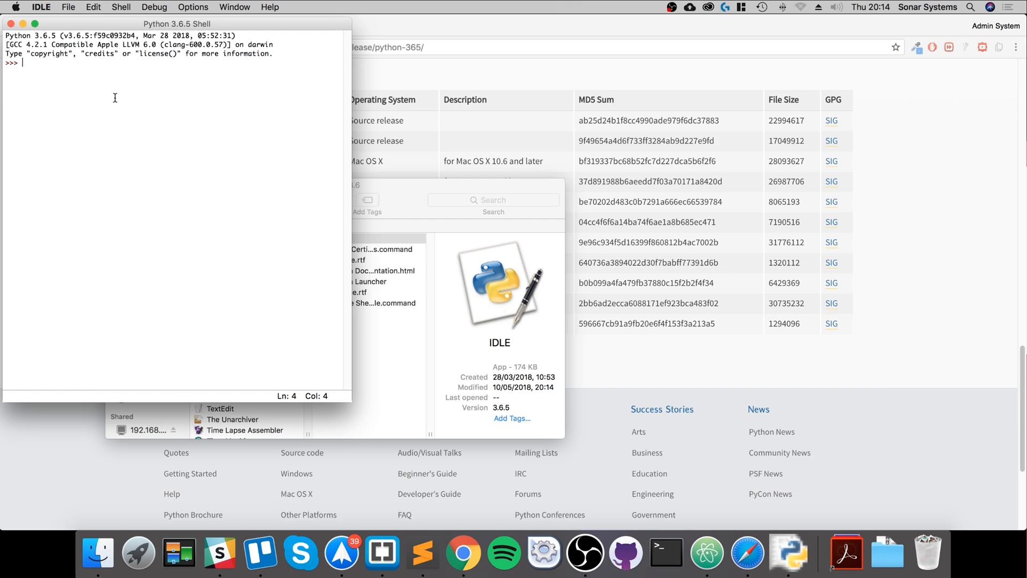
{"action": "left_click", "coordinate": [68, 7]}
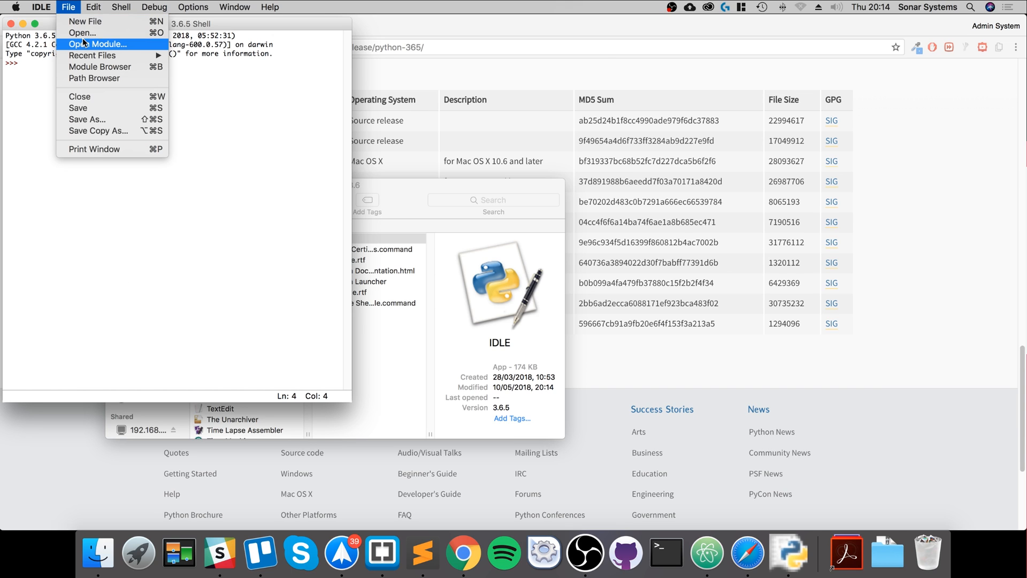
{"action": "mouse_move", "coordinate": [81, 32]}
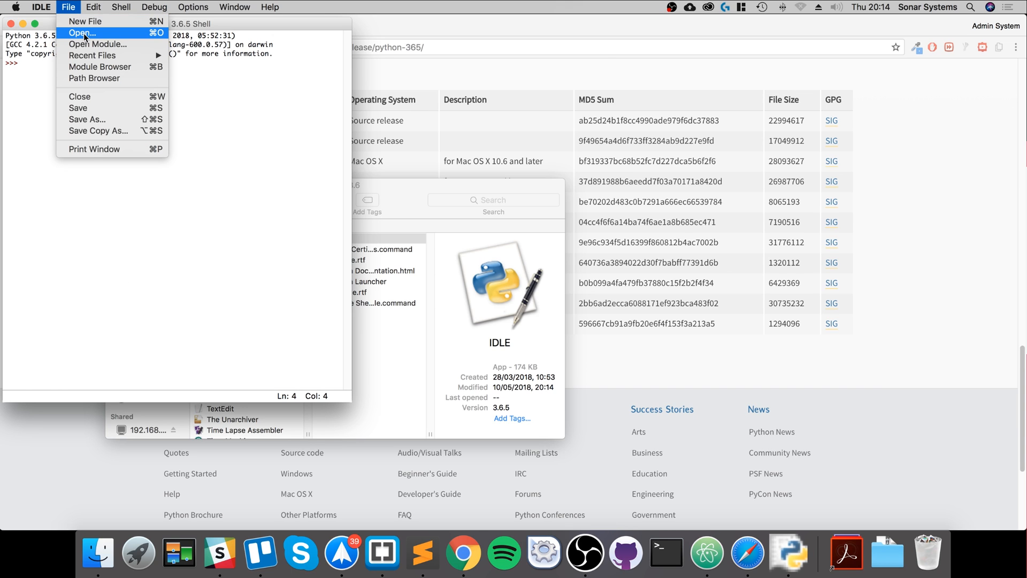
{"action": "left_click", "coordinate": [85, 21]}
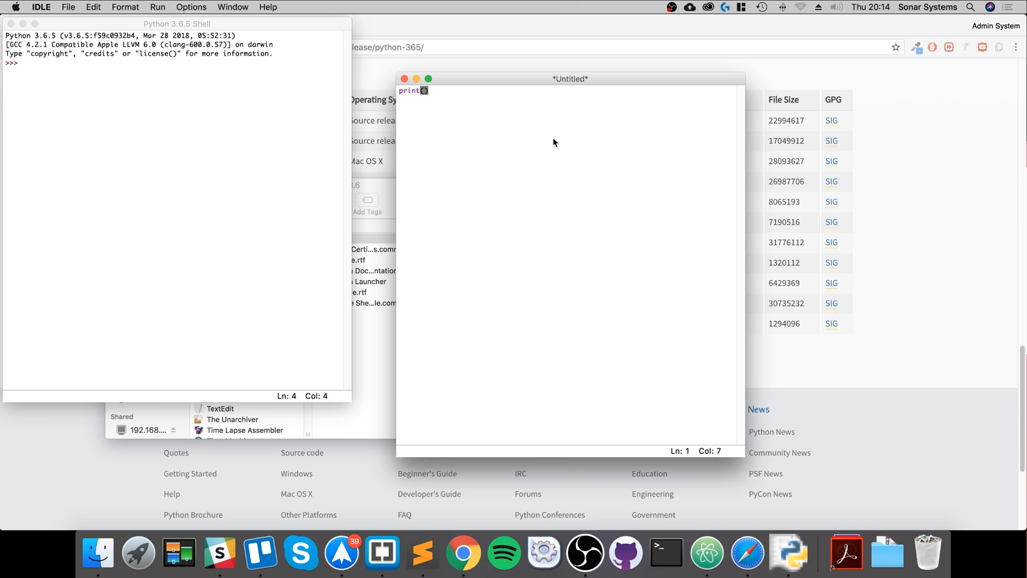
Write print("Hello world") and save the script as Hello.py on the Desktop
{"action": "type", "text": "(\")"}
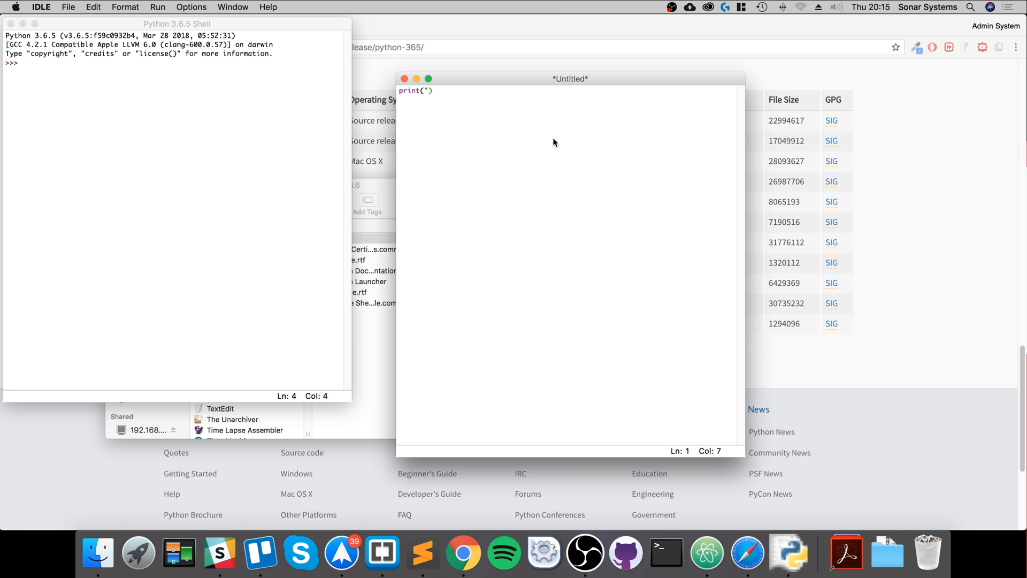
{"action": "type", "text": "He"}
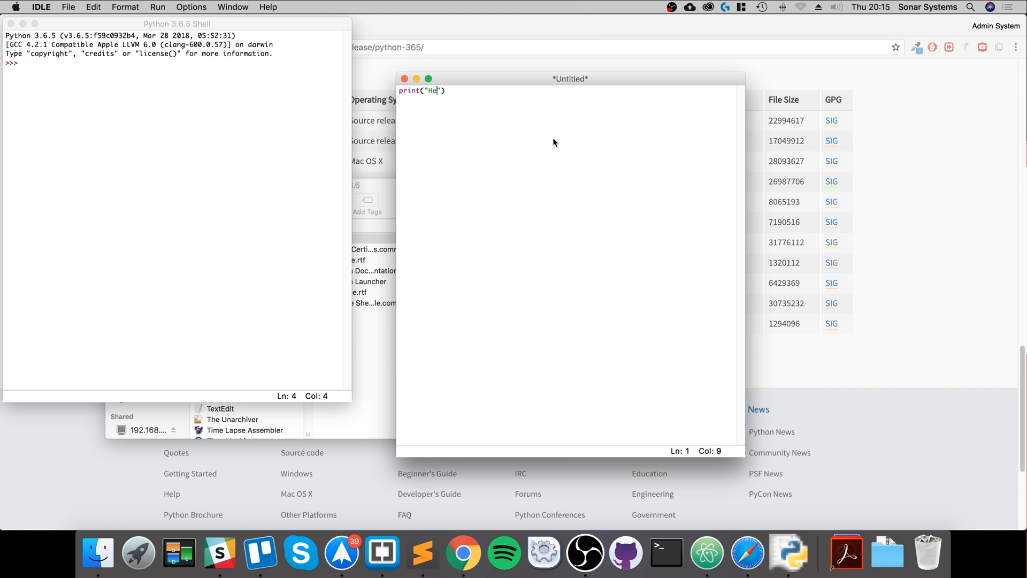
{"action": "type", "text": "ll"}
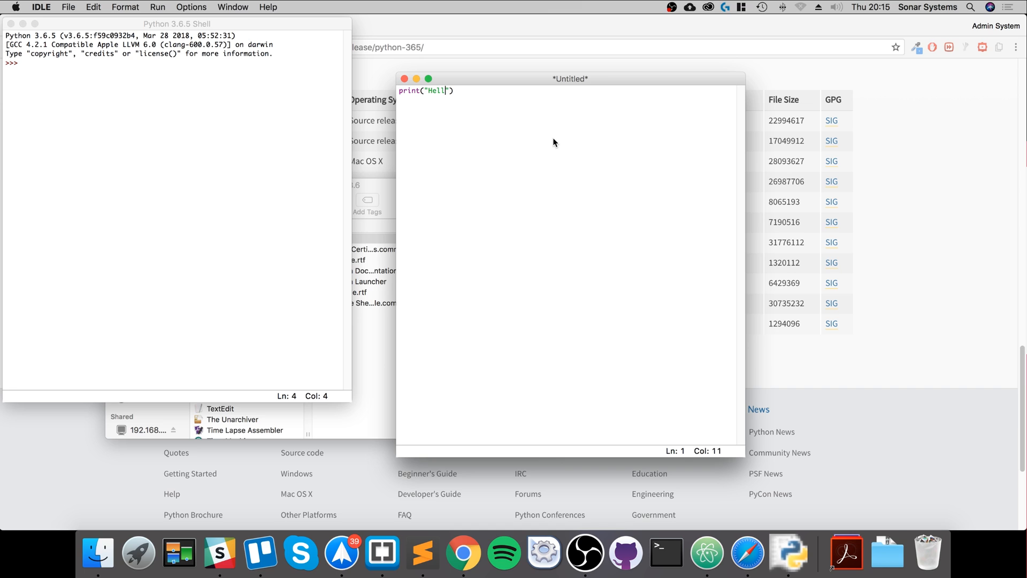
{"action": "type", "text": "o wol"}
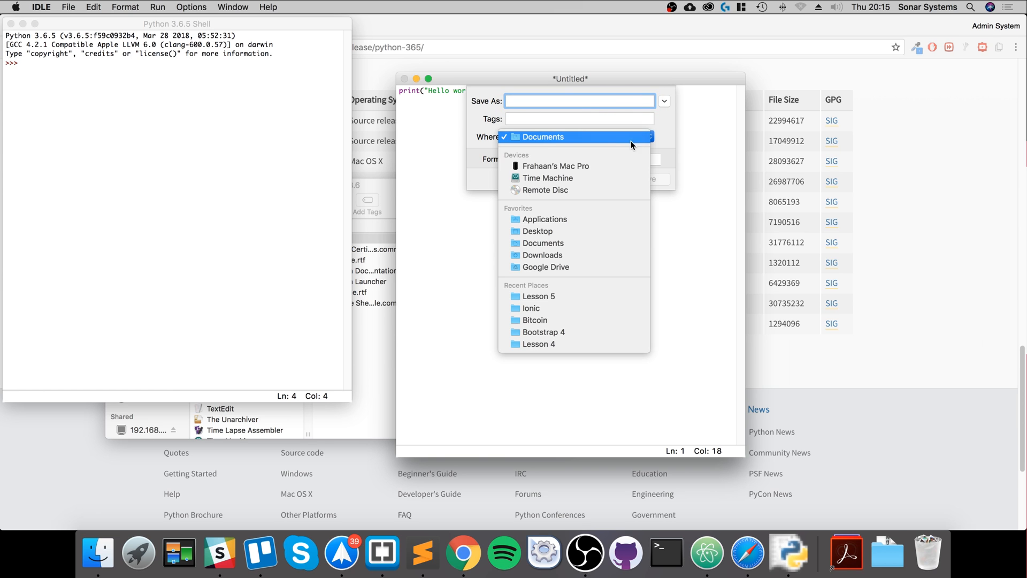
{"action": "left_click", "coordinate": [536, 230]}
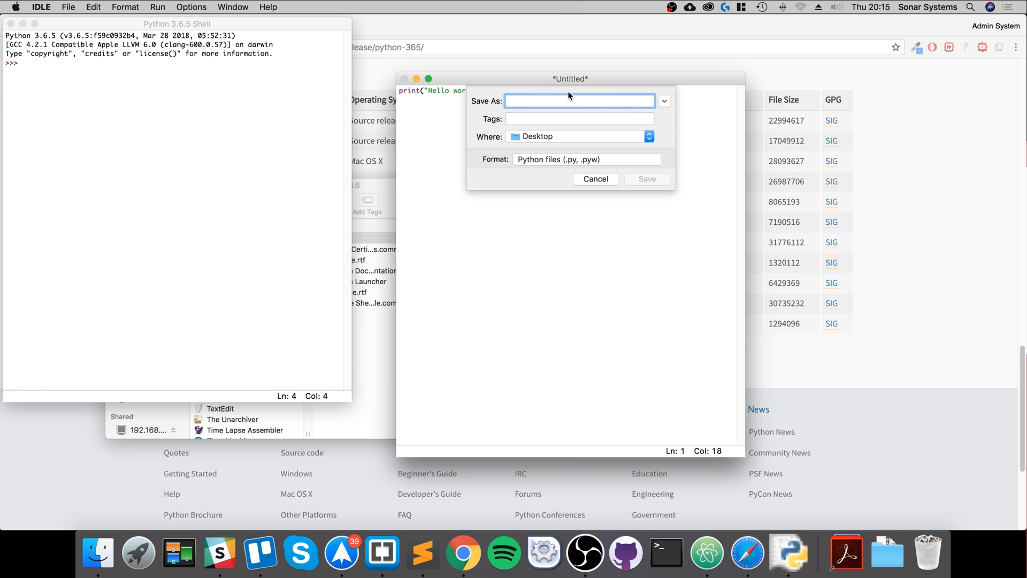
{"action": "left_click", "coordinate": [646, 179]}
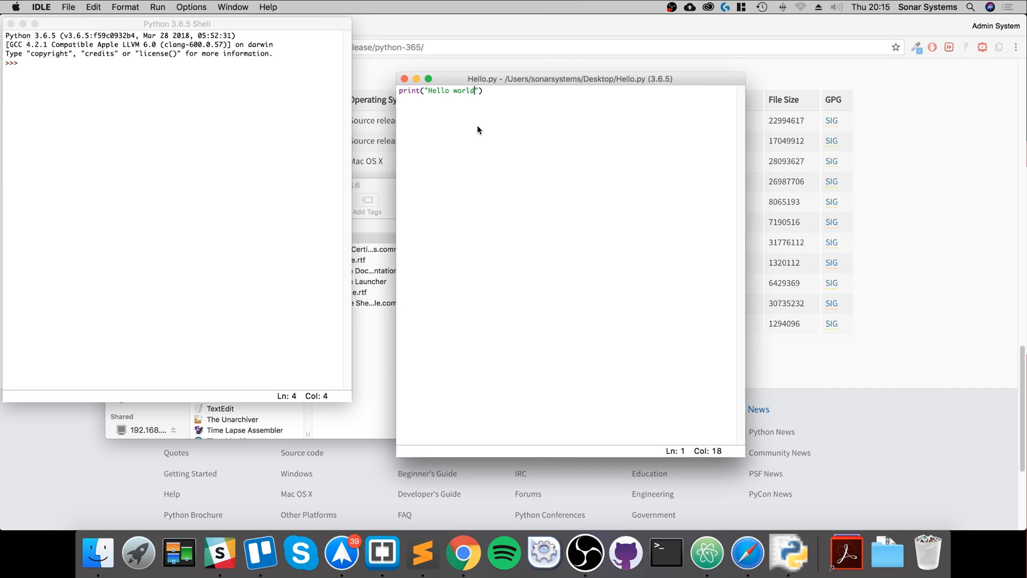
Run Hello.py via Run Module to print Hello world in the shell
{"action": "left_click", "coordinate": [157, 6]}
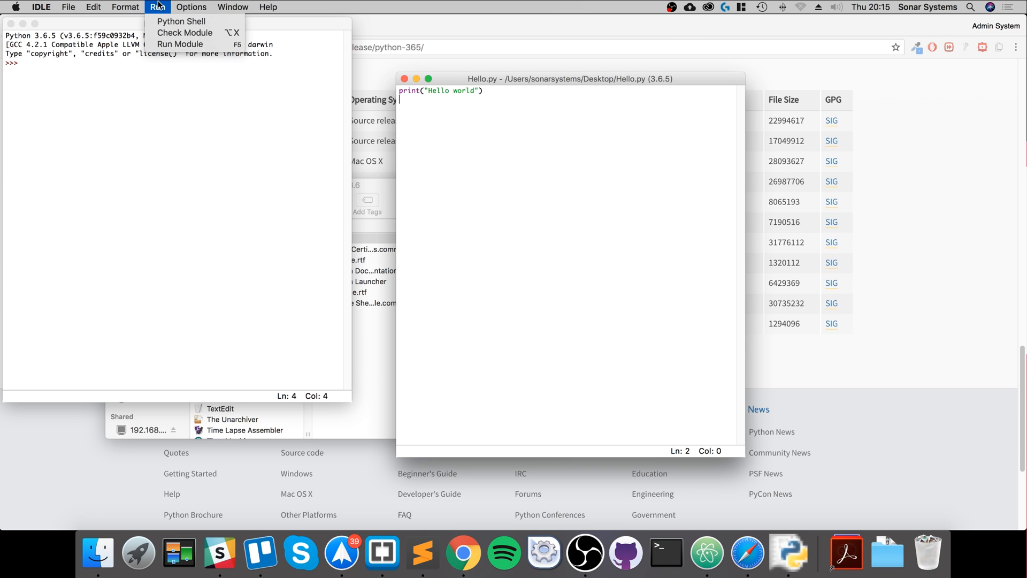
{"action": "left_click", "coordinate": [182, 43]}
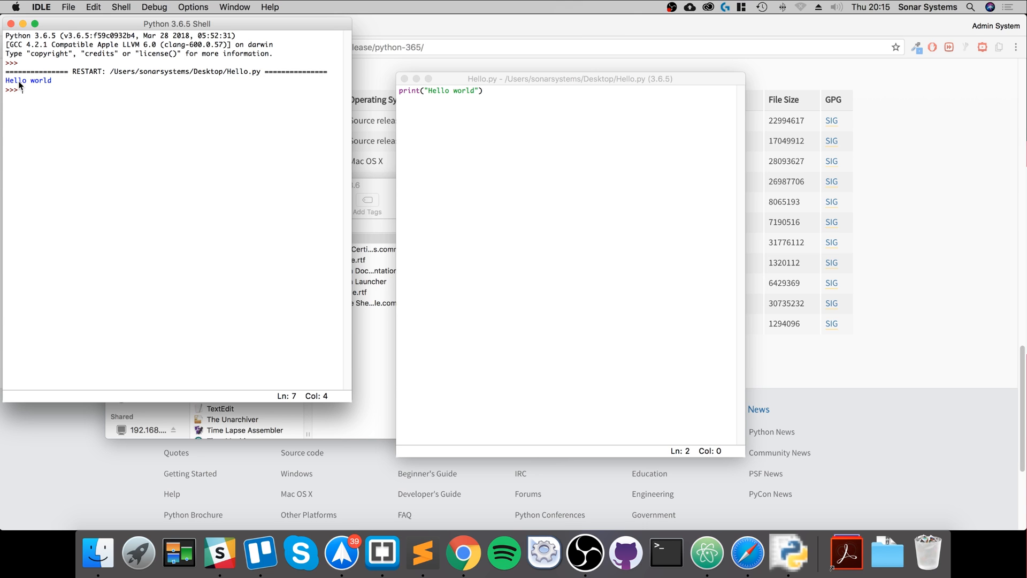
{"action": "mouse_move", "coordinate": [35, 99]}
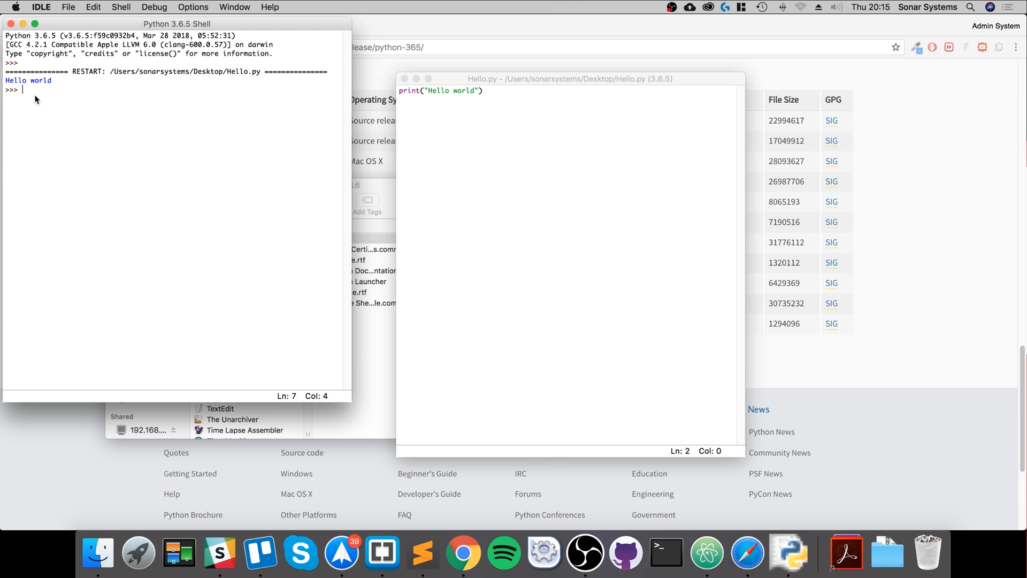